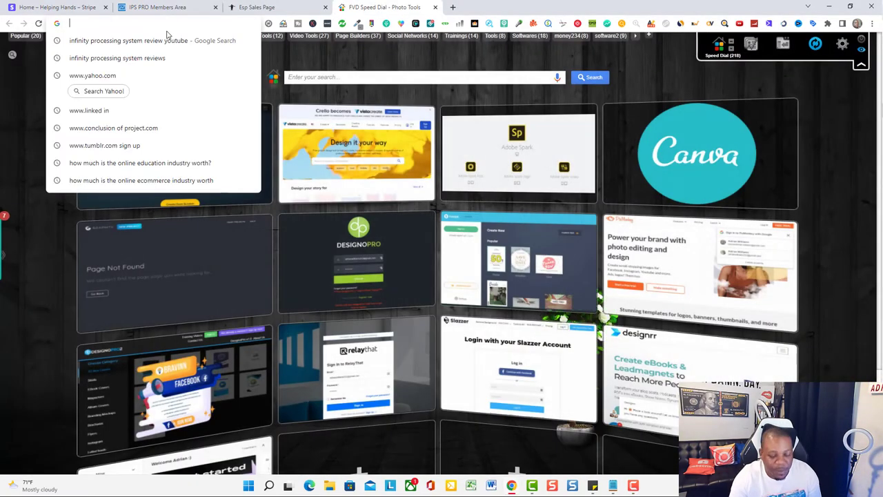
type("www.facebook.com")
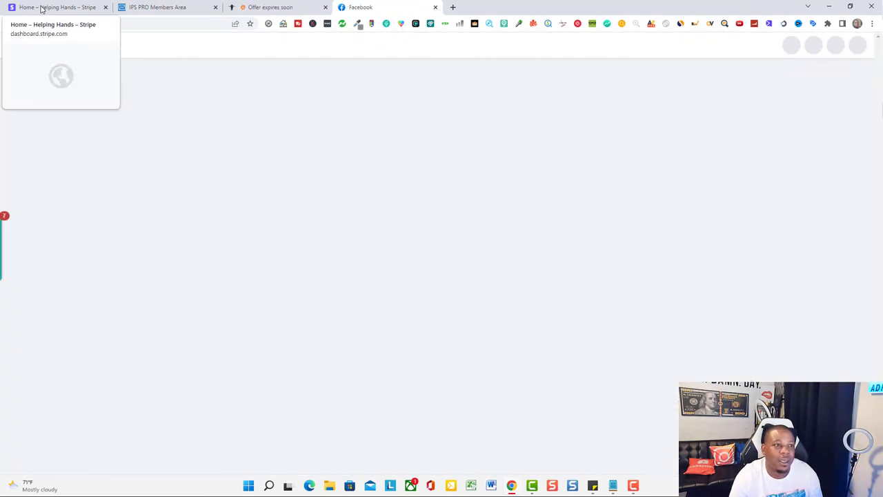
- Open the Helping Hands Stripe account menu and scroll to the $64,952.86 reports overview
left_click(59, 7)
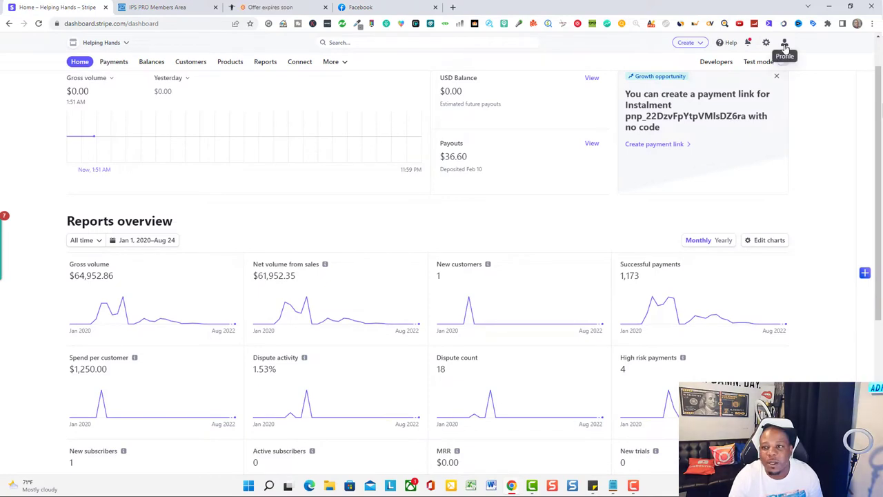
left_click(784, 42)
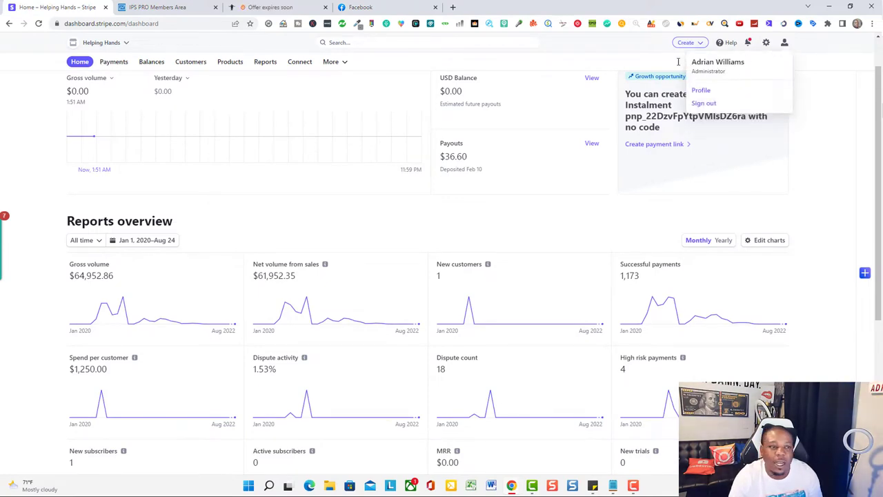
scroll("down", 3)
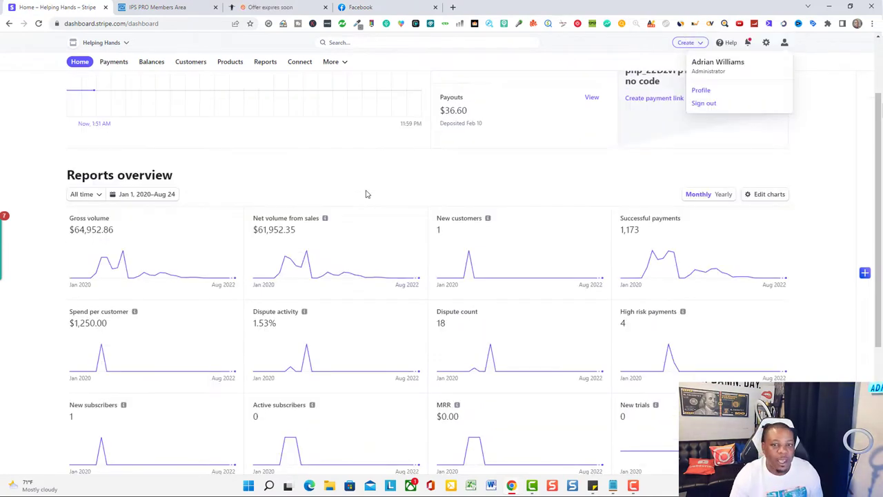
mouse_move(286, 265)
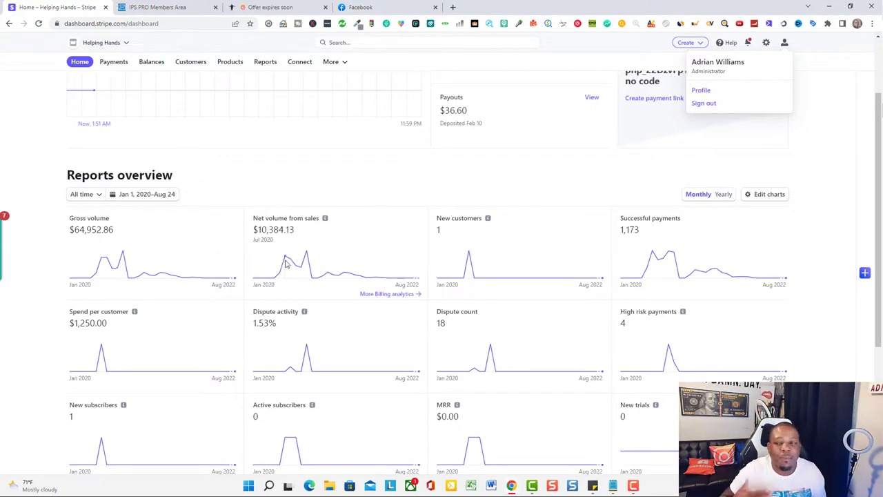
mouse_move(297, 268)
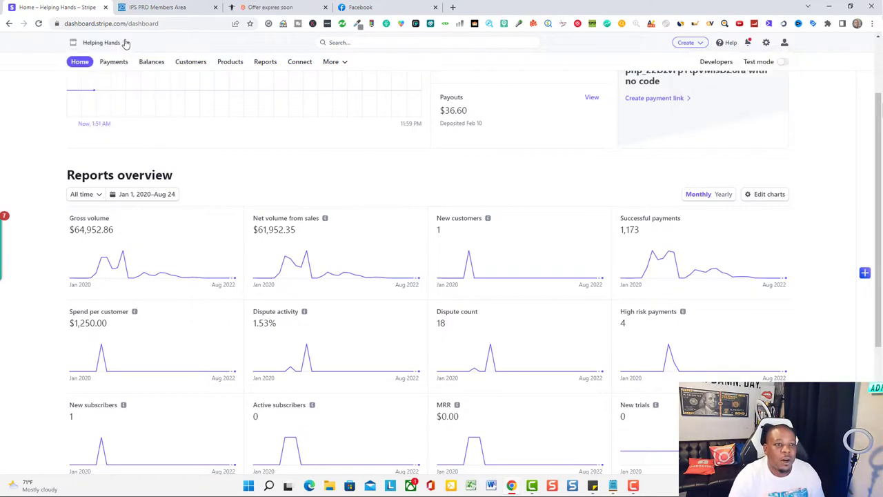
- Choose Winwithadrian from the Stripe account dropdown
left_click(101, 42)
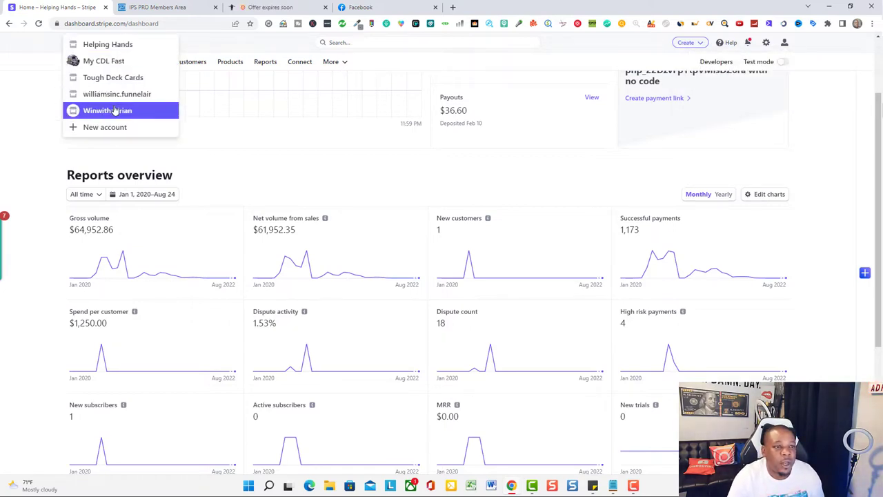
left_click(107, 110)
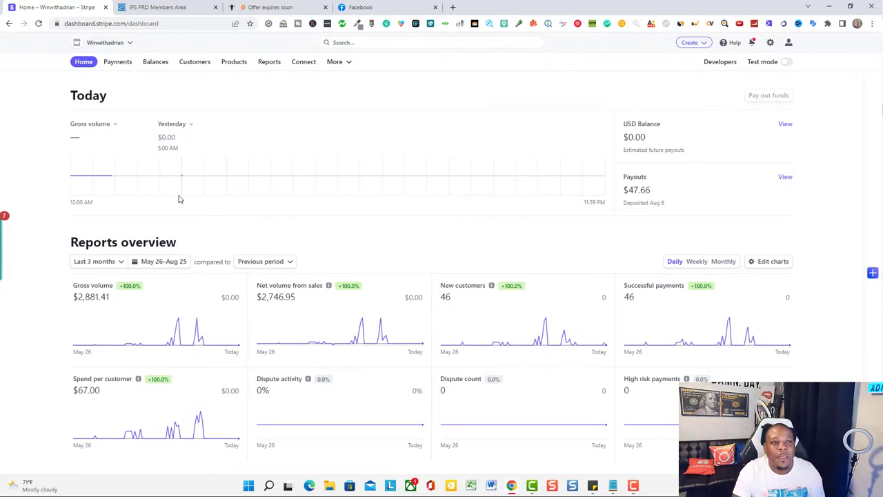
- Switch to Facebook and open Infinity Processing System Proof Group from shortcuts
left_click(386, 7)
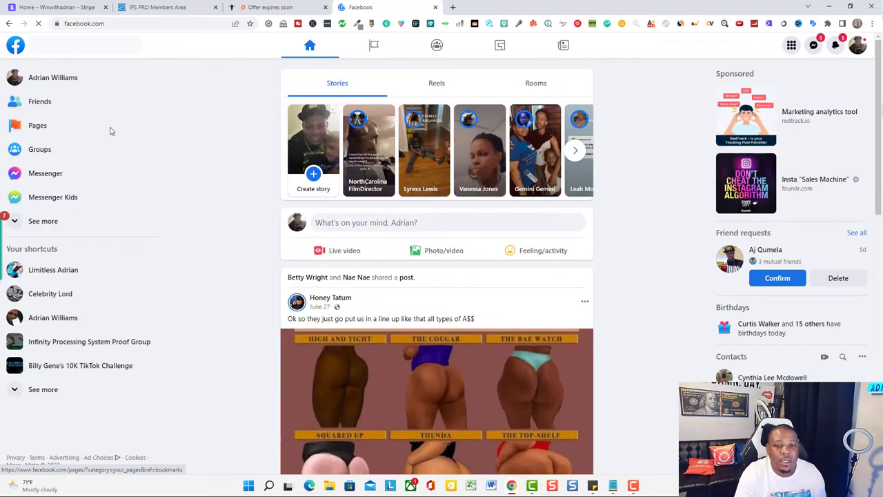
mouse_move(46, 173)
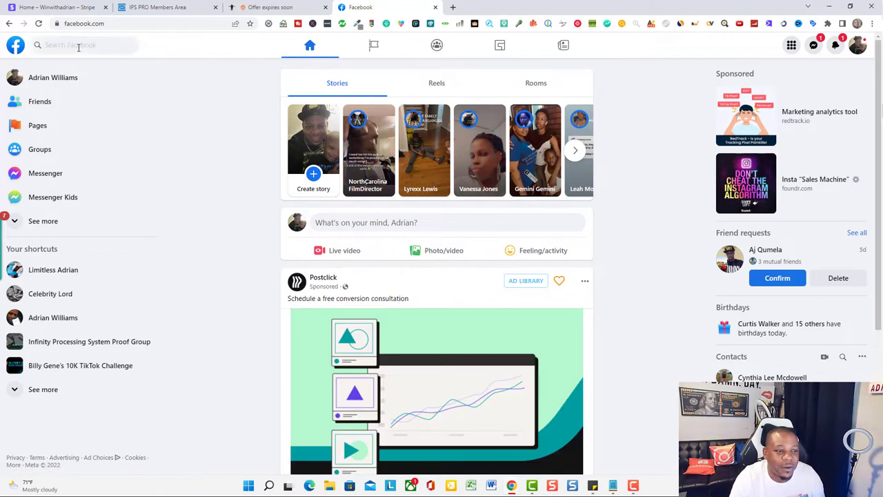
mouse_move(104, 341)
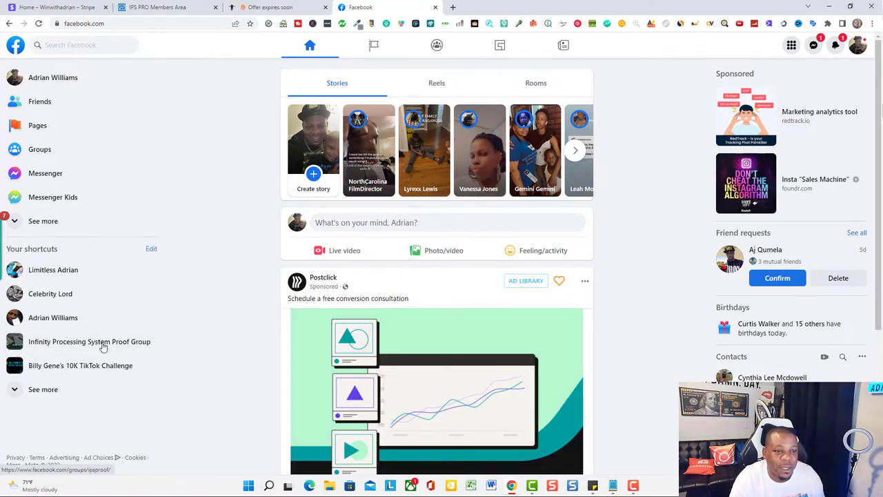
left_click(89, 341)
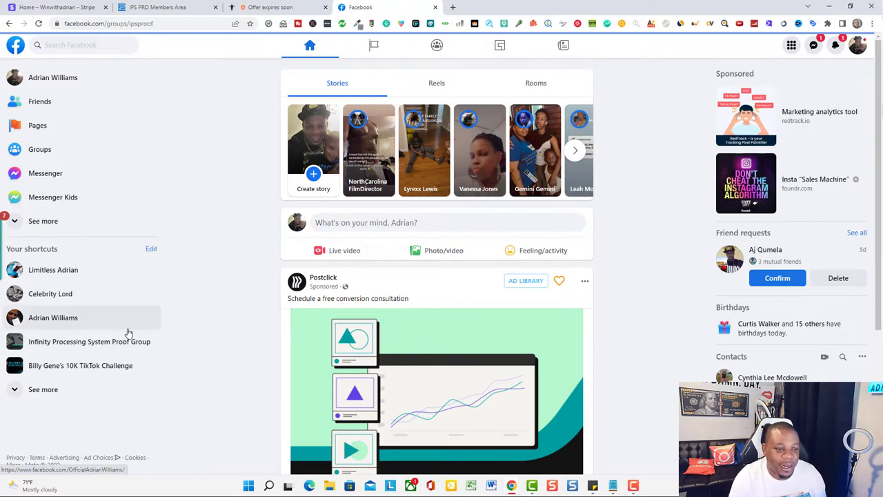
- Open the proof group's Media section and scroll through the photo grid
left_click(89, 341)
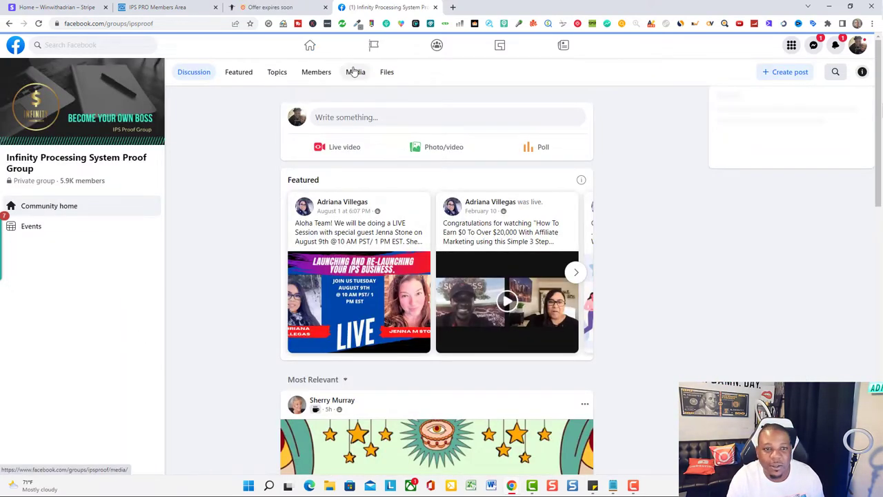
left_click(355, 72)
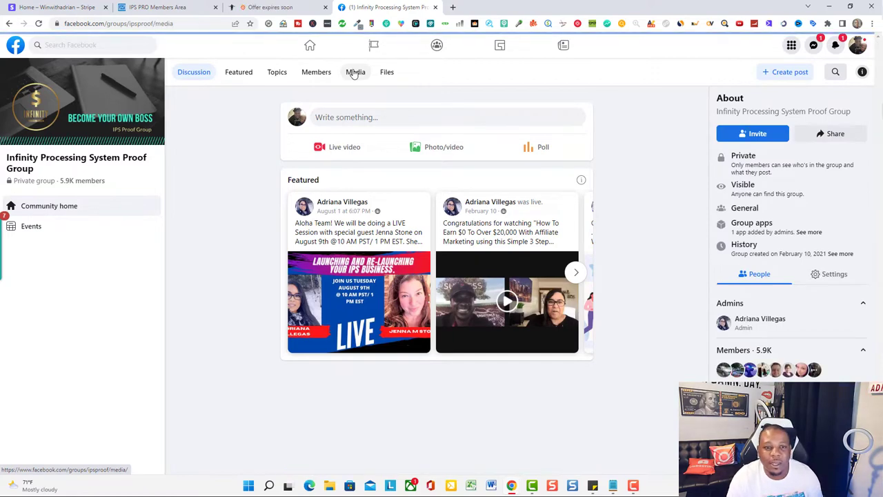
left_click(355, 72)
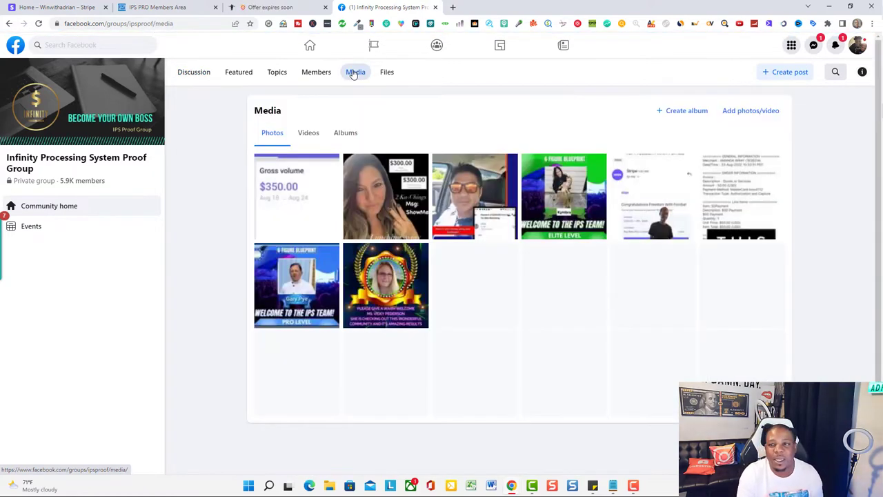
scroll("down", 3)
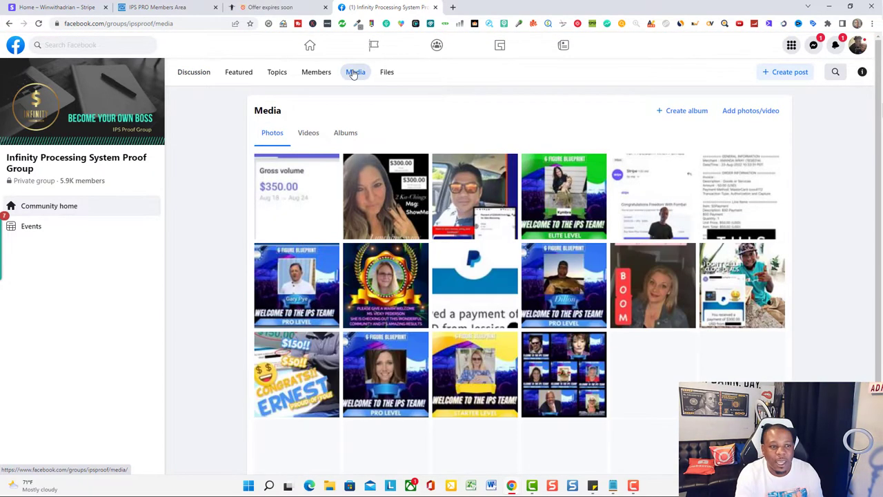
scroll("down", 3)
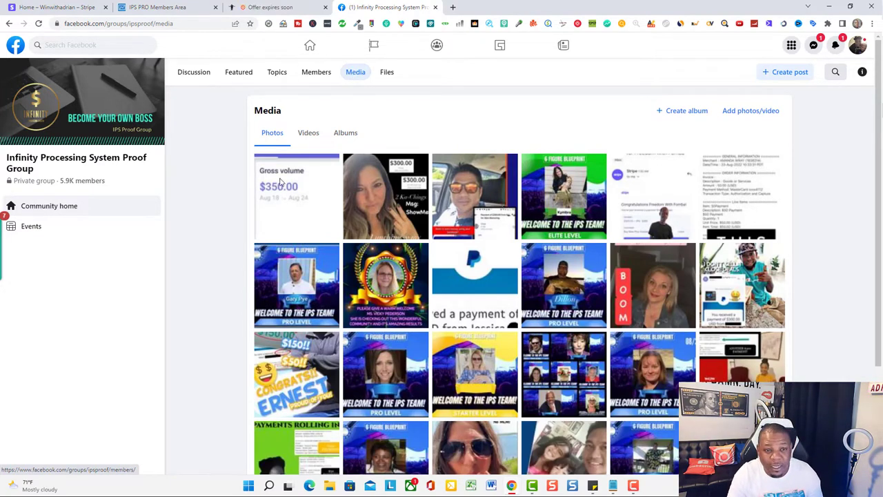
- Open the $350.00 gross volume photo and step forward to the 6 Figure Blueprint welcome post
left_click(296, 196)
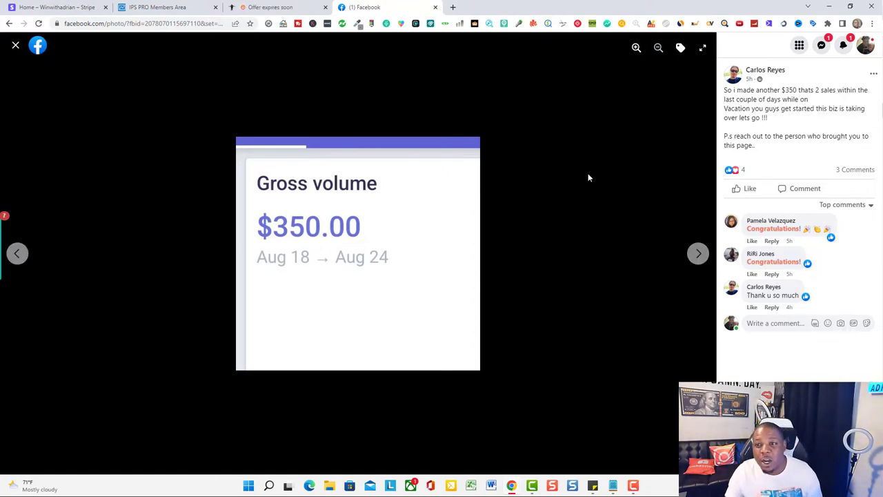
mouse_move(568, 200)
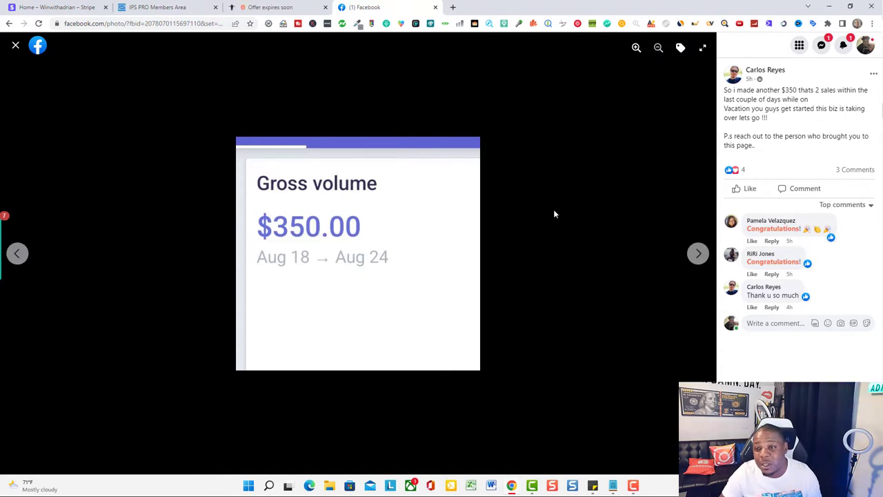
mouse_move(697, 253)
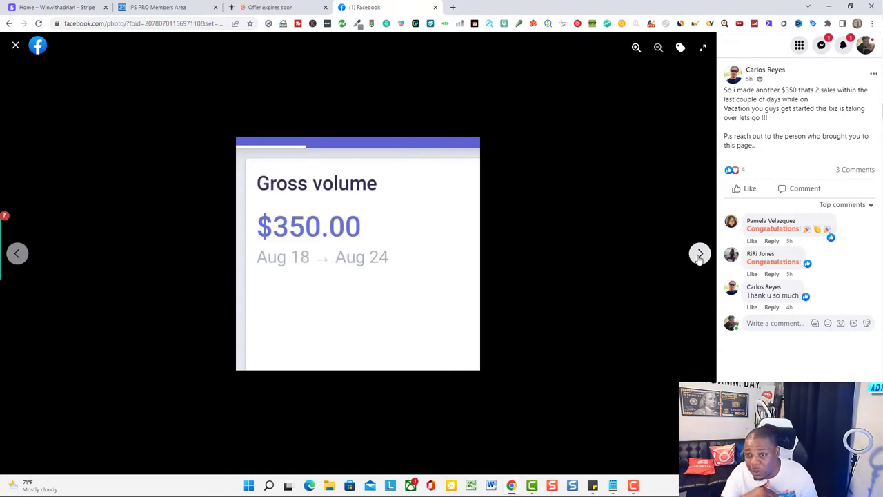
left_click(699, 253)
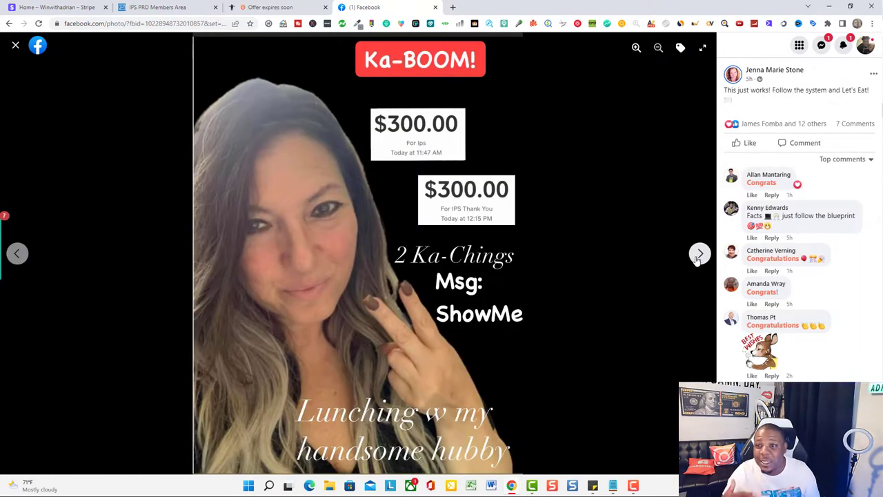
mouse_move(675, 270)
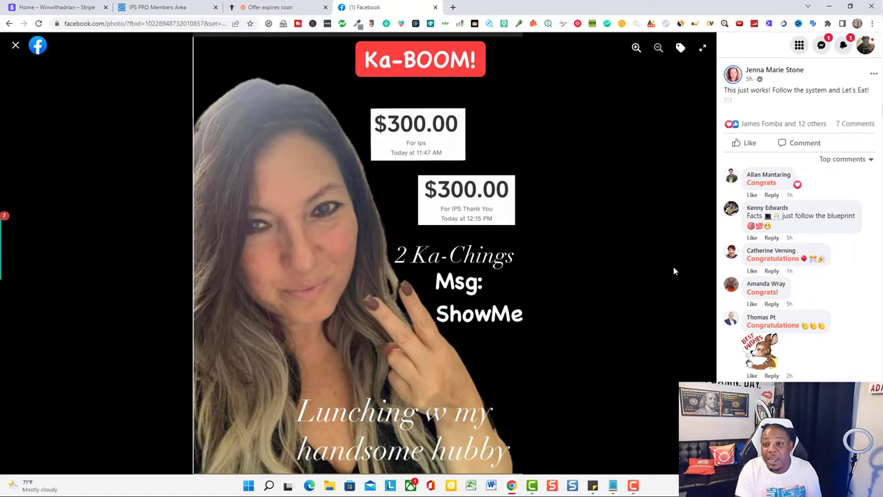
mouse_move(682, 263)
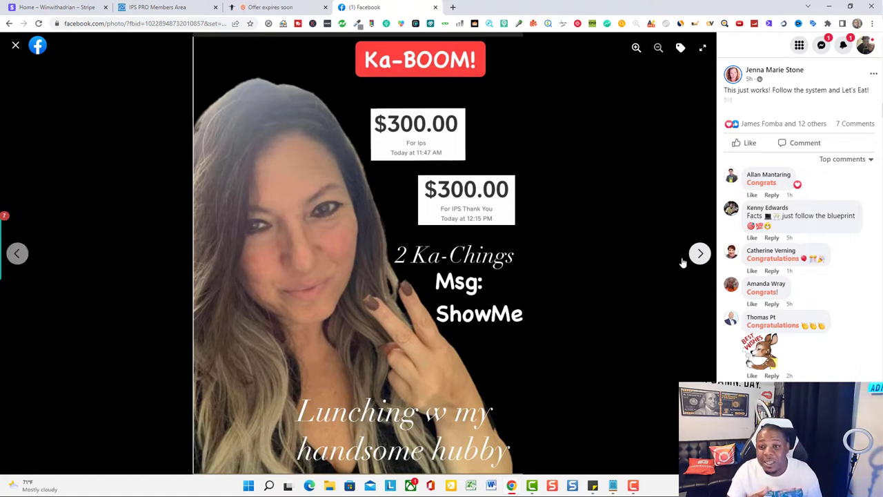
left_click(700, 253)
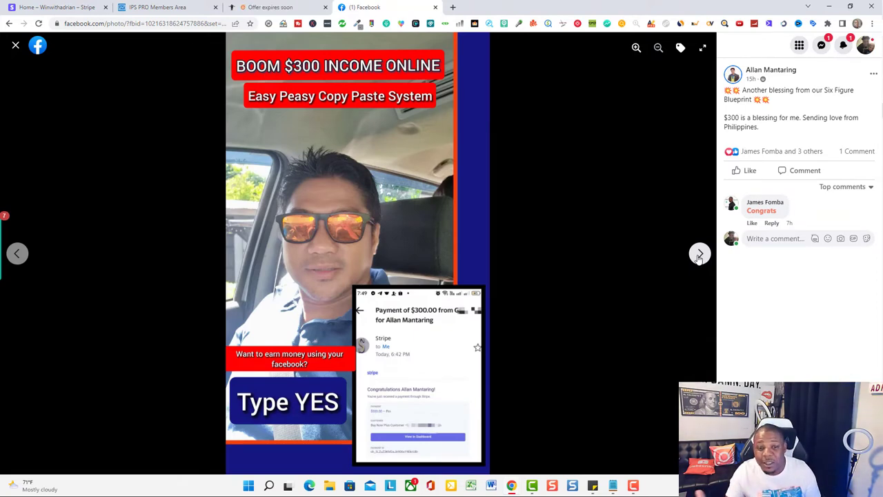
left_click(699, 253)
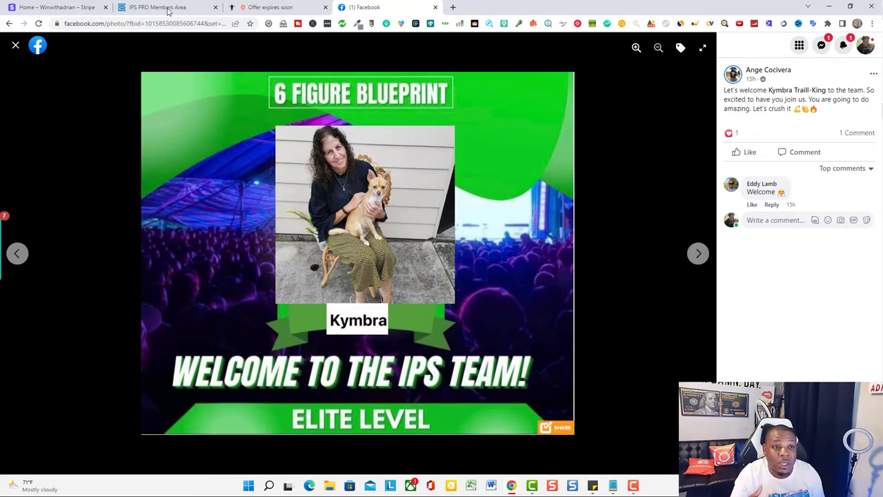
left_click(157, 7)
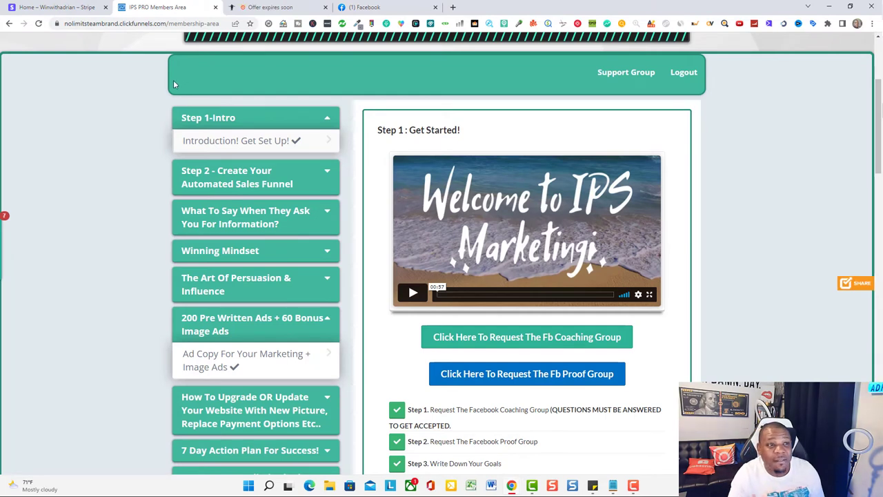
mouse_move(114, 112)
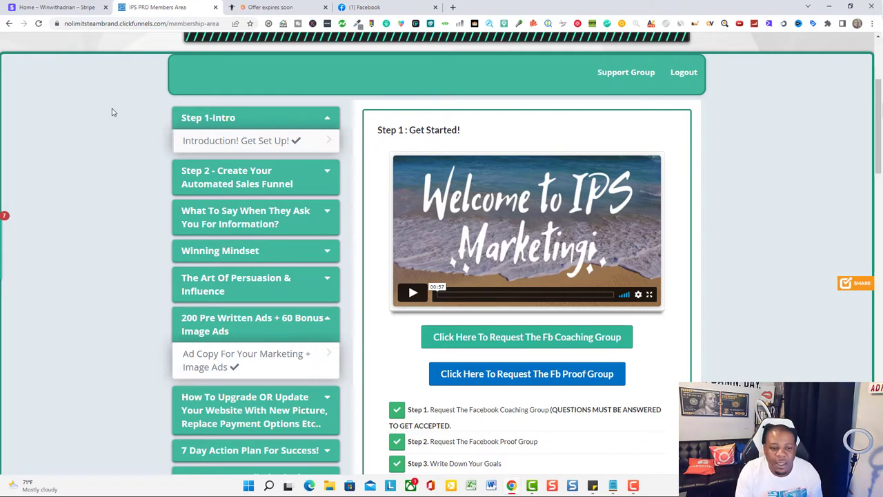
mouse_move(237, 144)
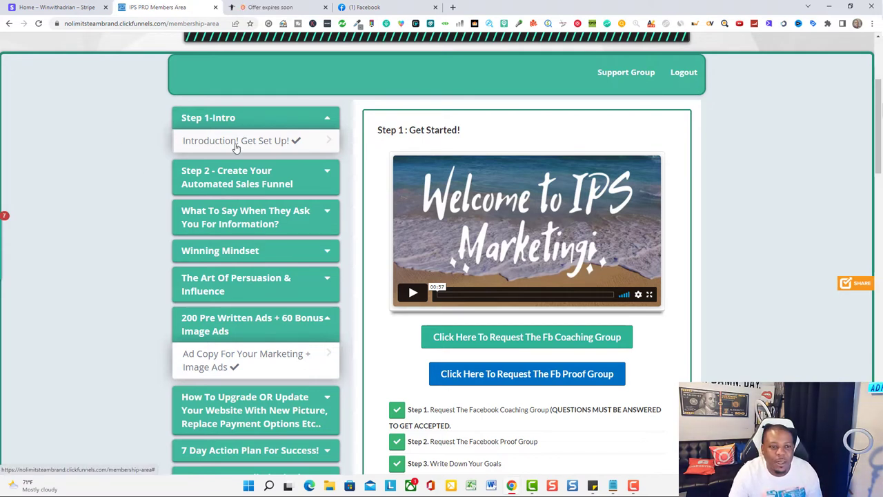
mouse_move(133, 195)
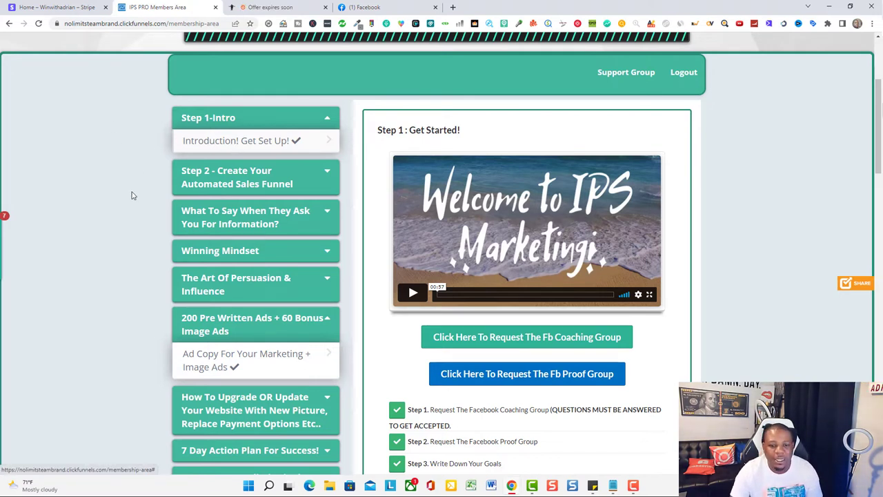
mouse_move(138, 222)
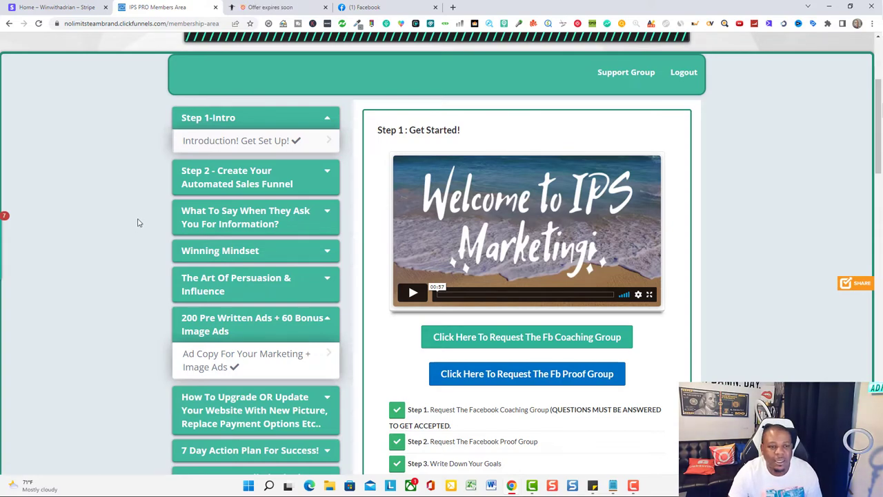
scroll("down", 3)
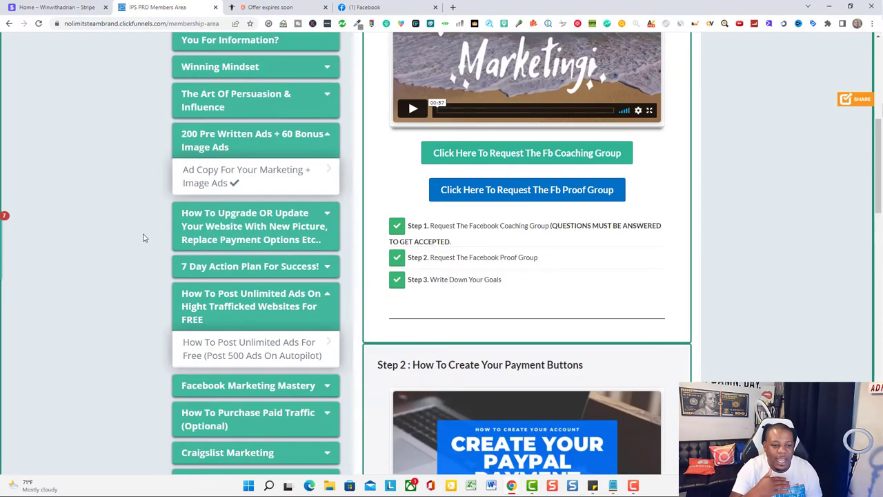
scroll("down", 3)
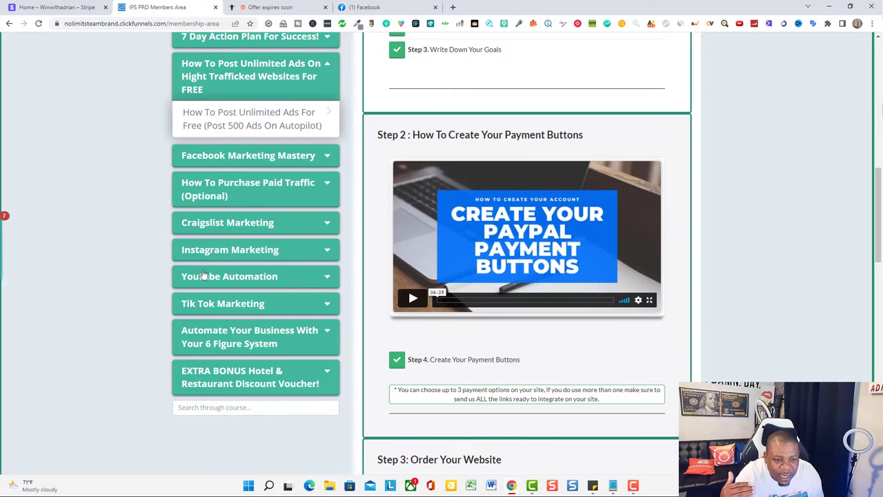
scroll("up", 3)
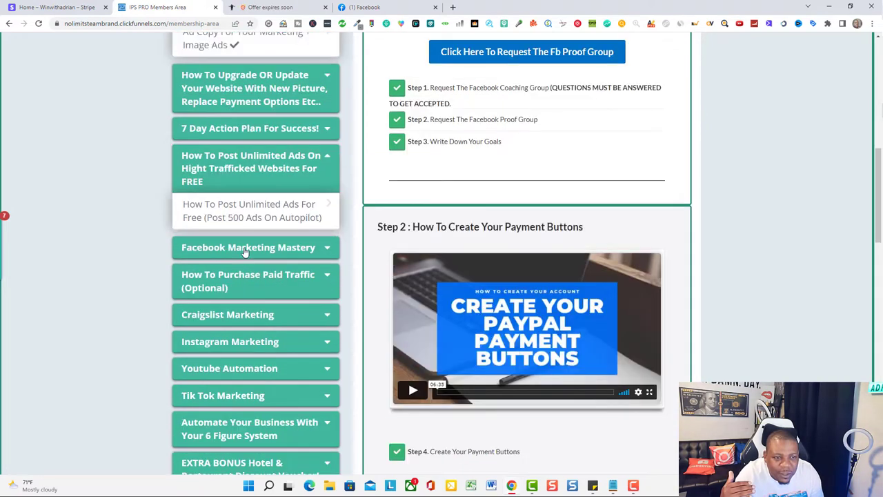
mouse_move(293, 164)
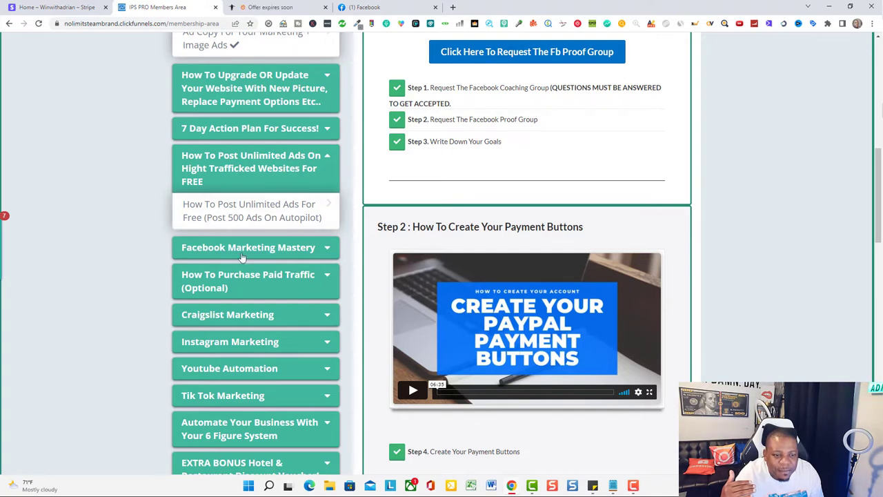
scroll("down", 3)
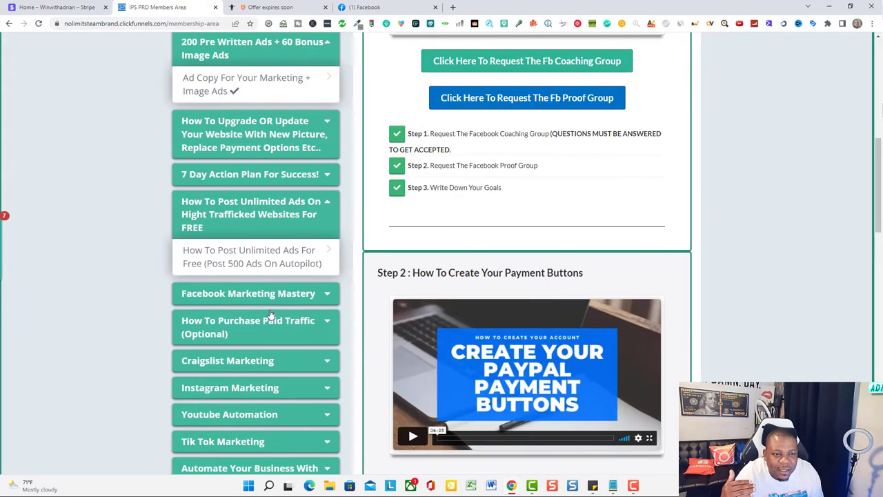
scroll("up", 3)
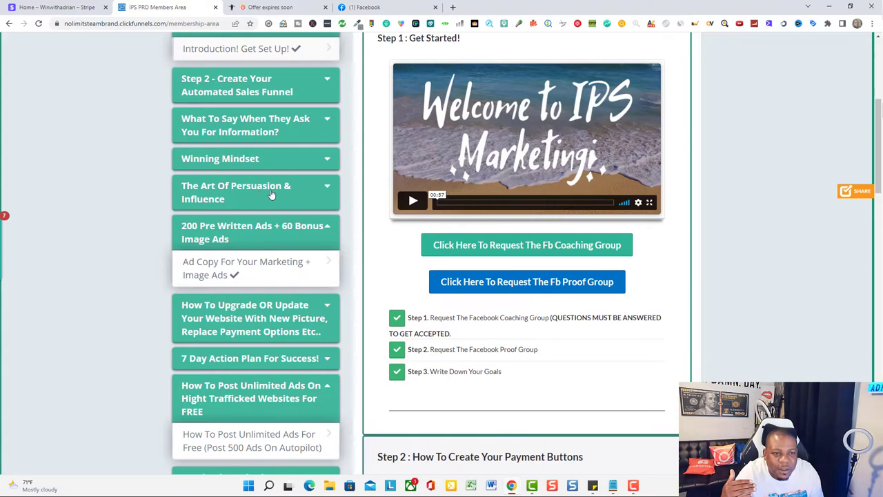
mouse_move(261, 159)
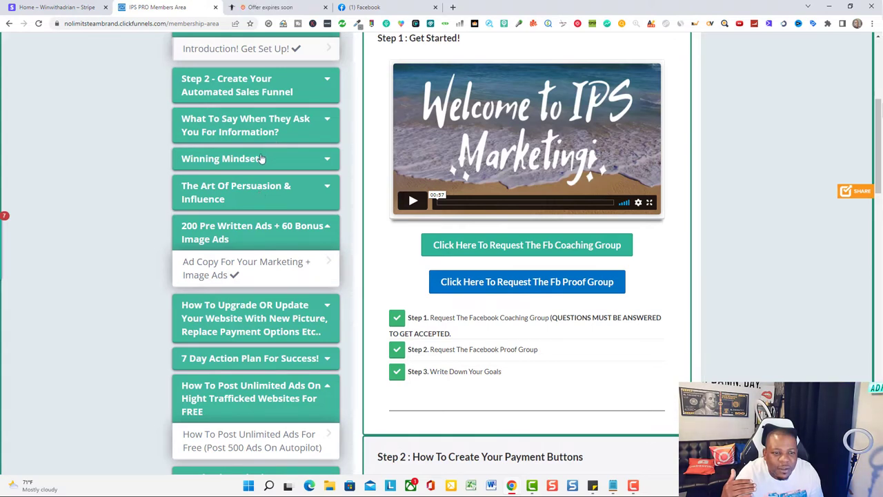
scroll("down", 3)
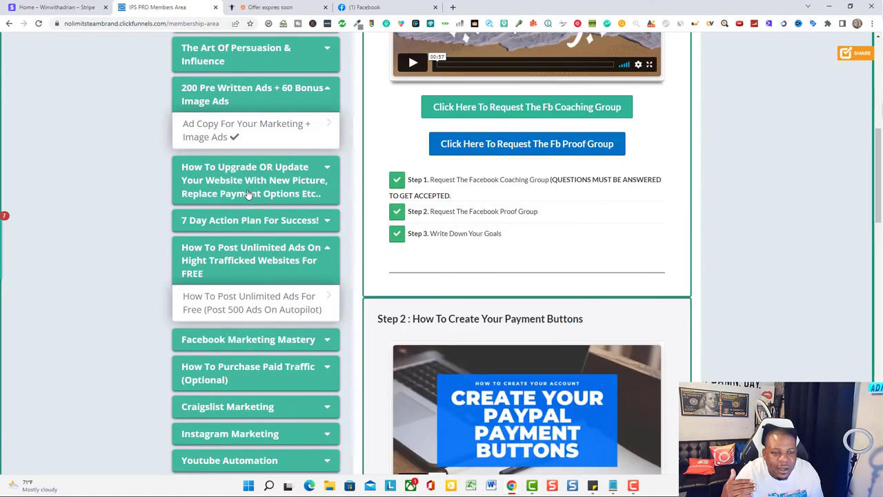
mouse_move(268, 225)
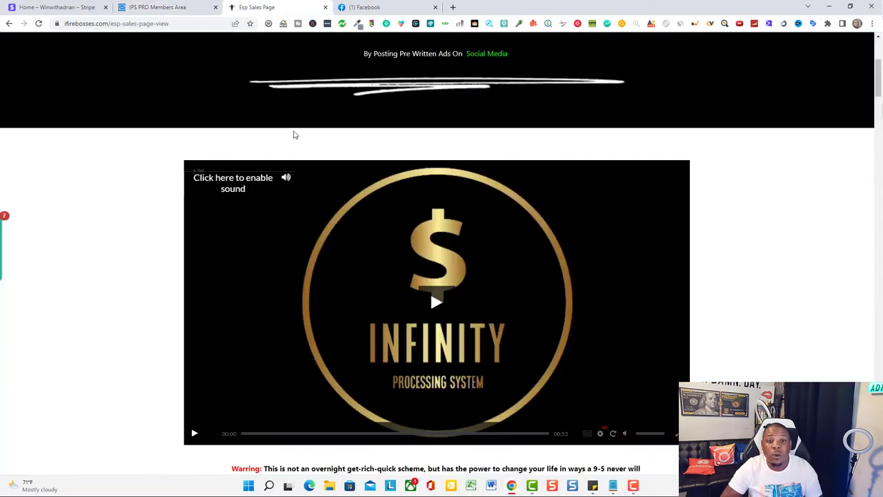
scroll("down", 3)
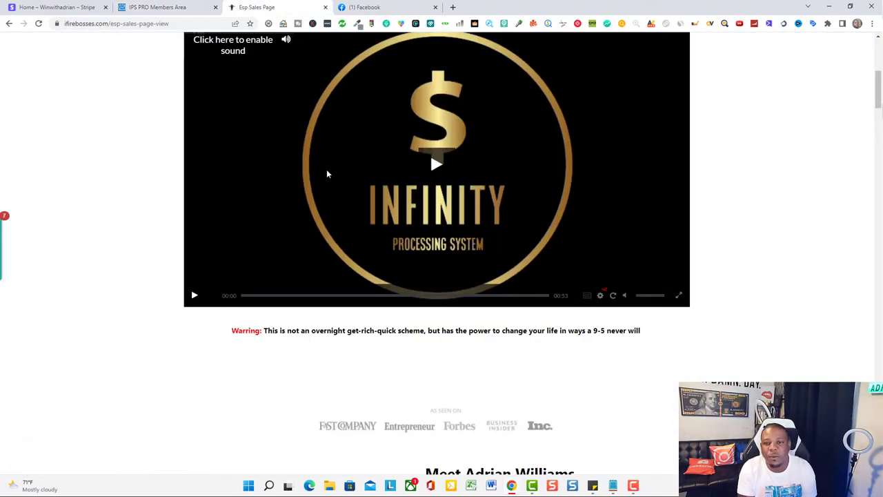
mouse_move(338, 186)
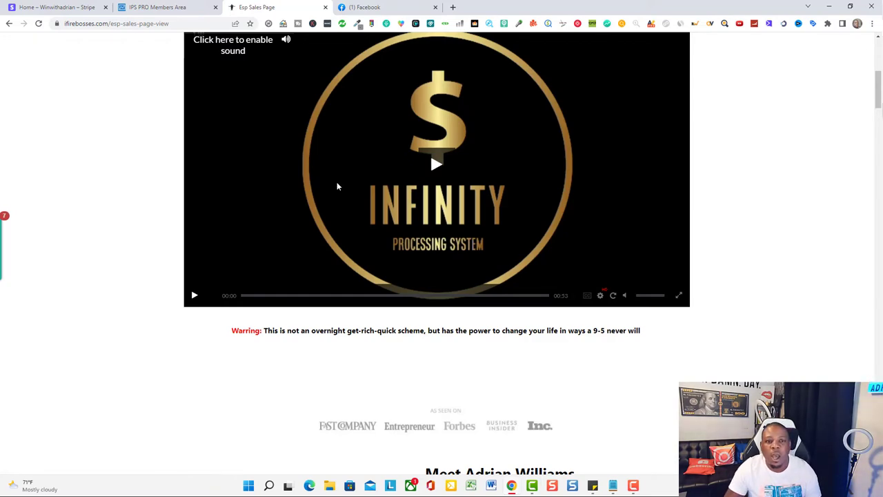
scroll("up", 3)
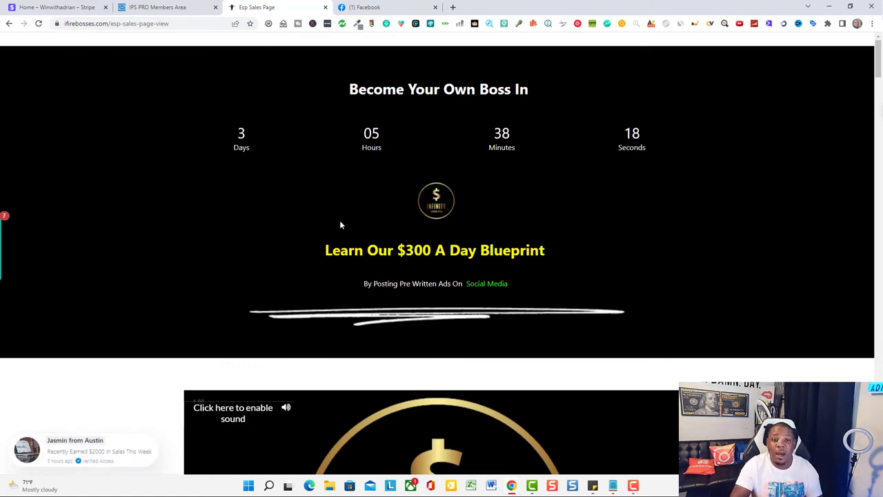
scroll("down", 3)
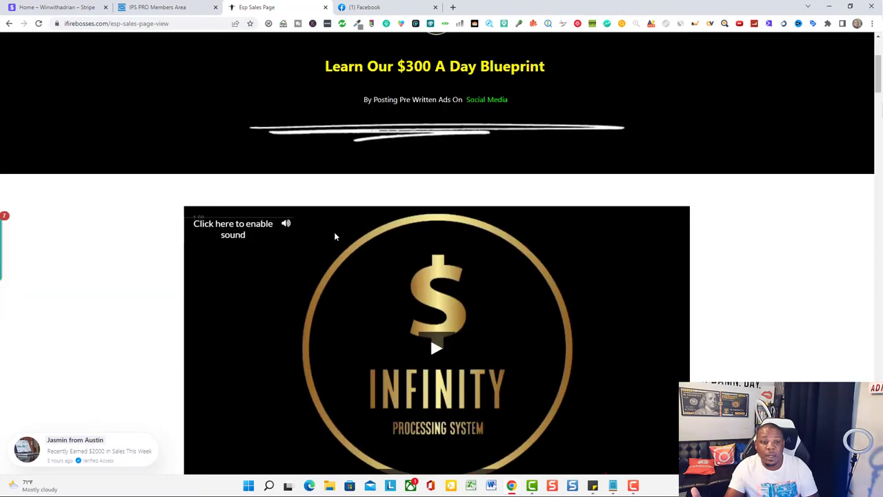
scroll("down", 3)
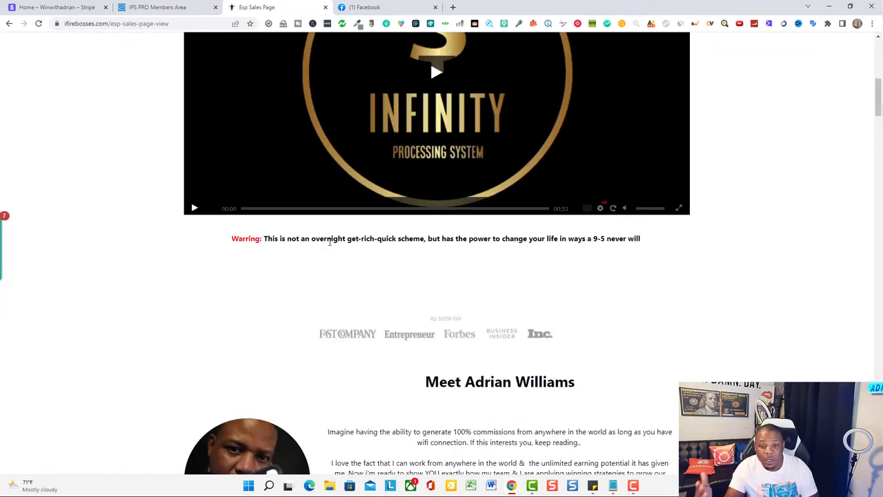
scroll("down", 3)
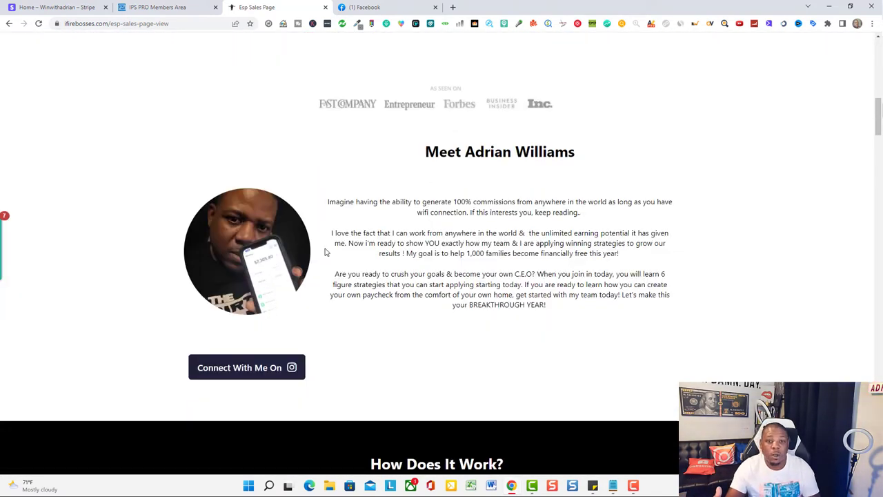
scroll("down", 3)
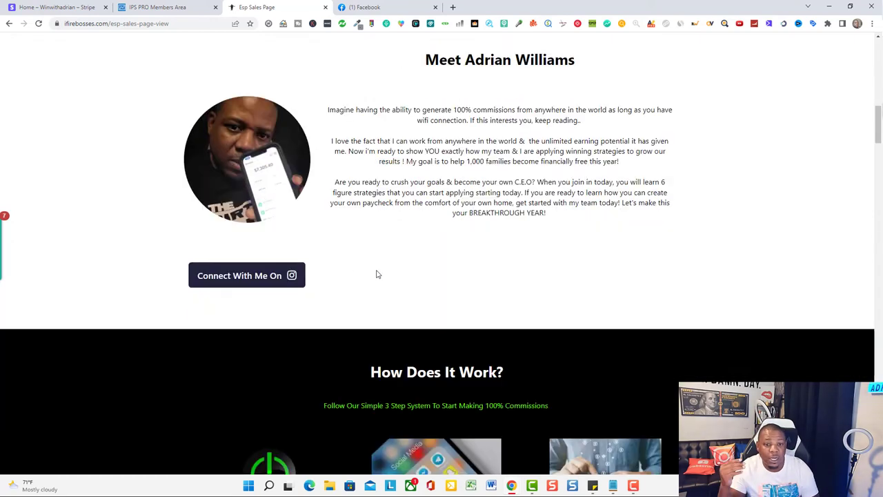
scroll("down", 3)
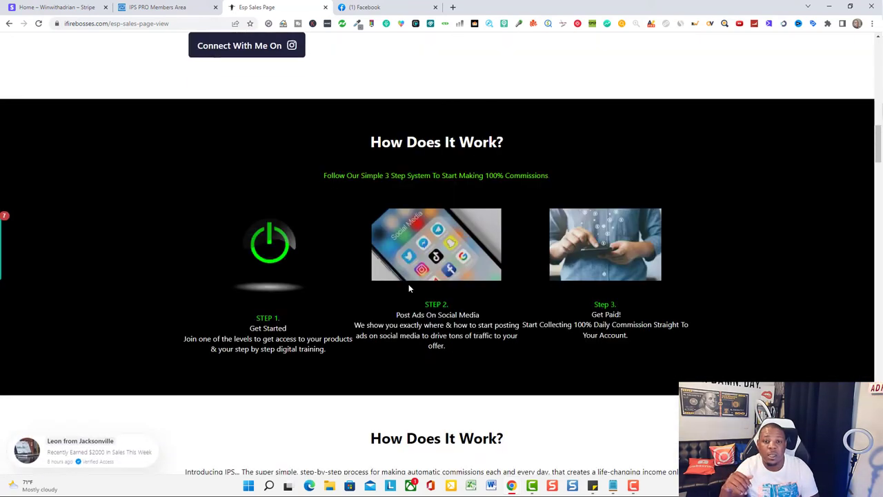
scroll("down", 3)
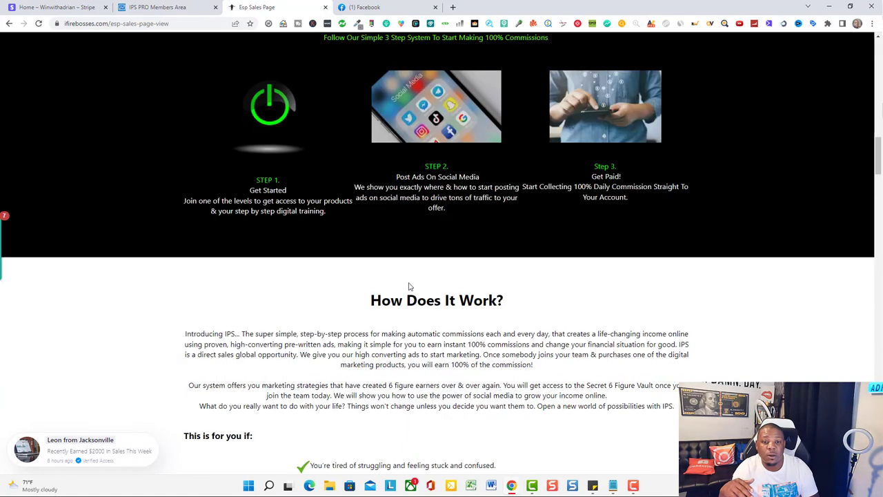
scroll("down", 3)
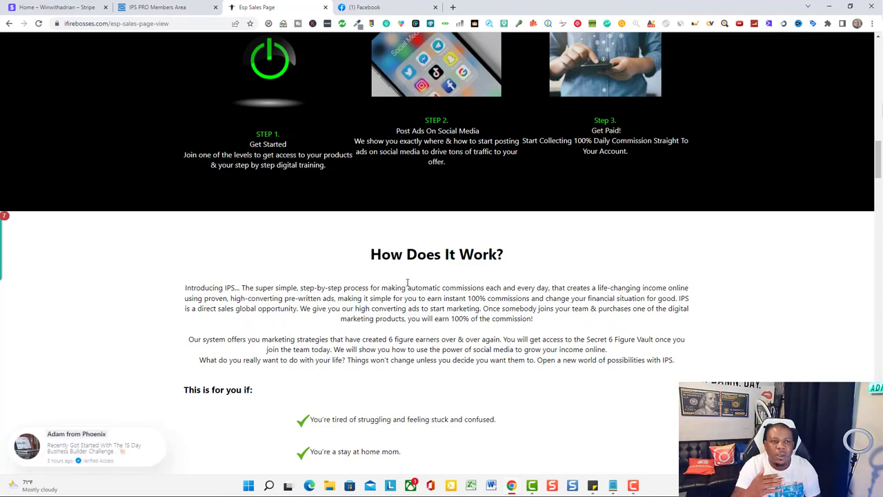
- Return to the IPS PRO Members Area tab and scroll down to the EXTRA BONUS module
left_click(159, 7)
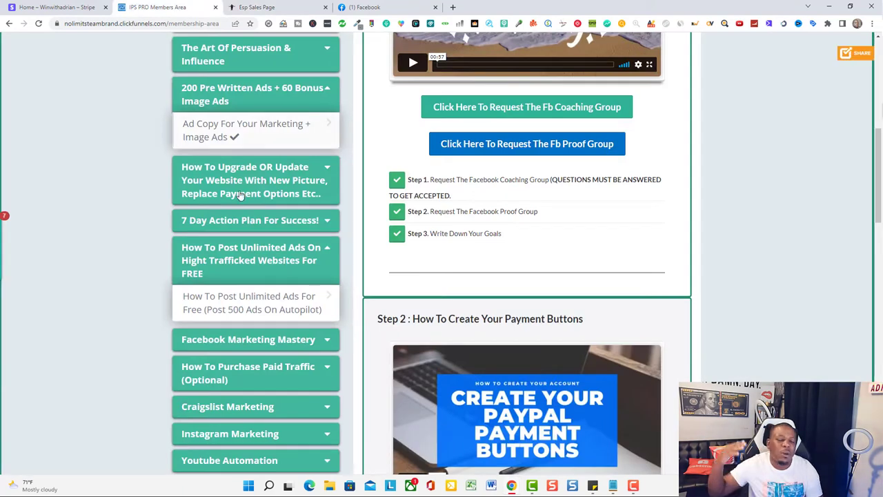
scroll("down", 3)
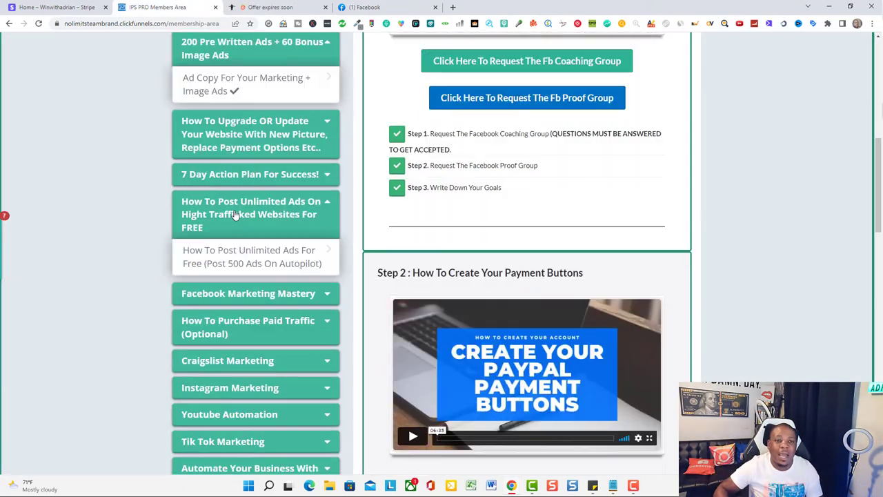
scroll("down", 3)
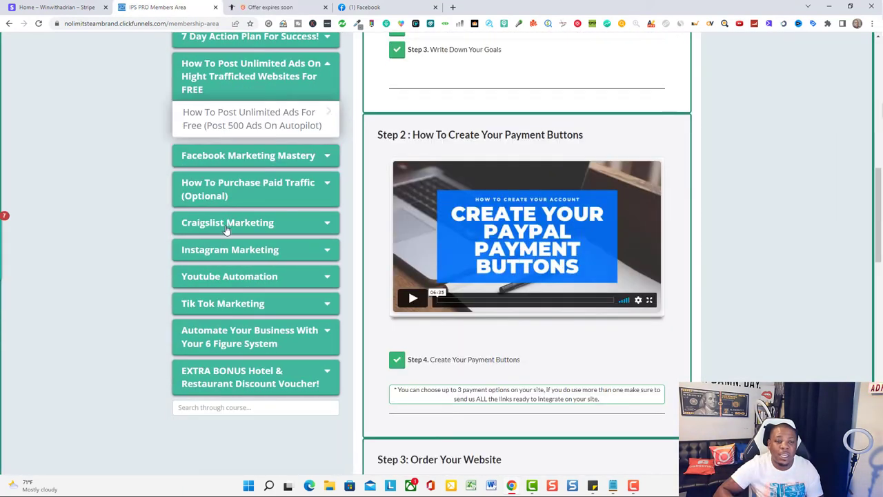
mouse_move(164, 310)
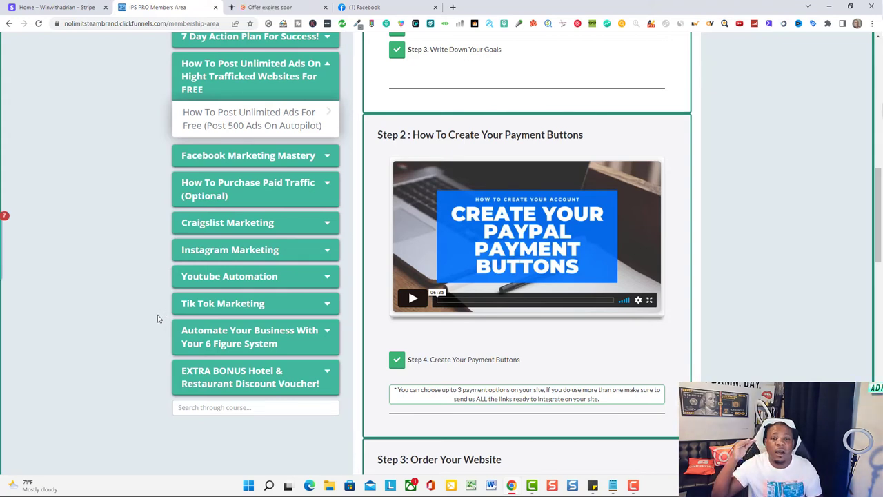
mouse_move(124, 336)
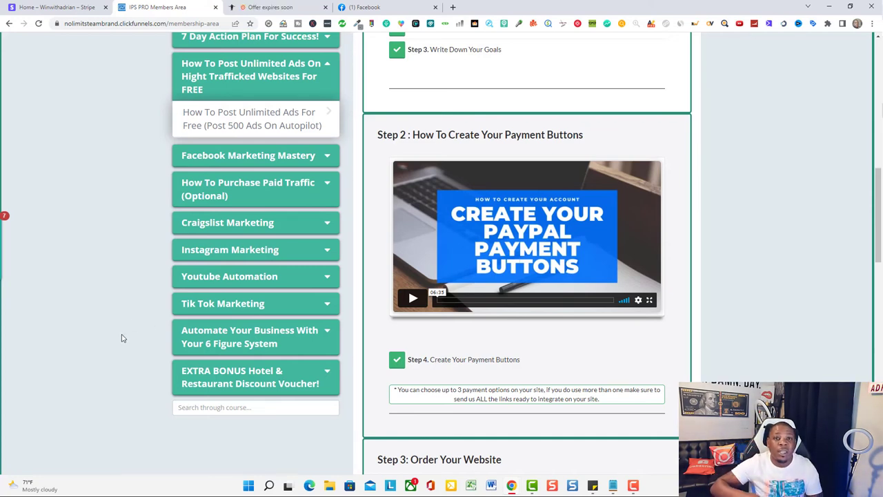
mouse_move(117, 339)
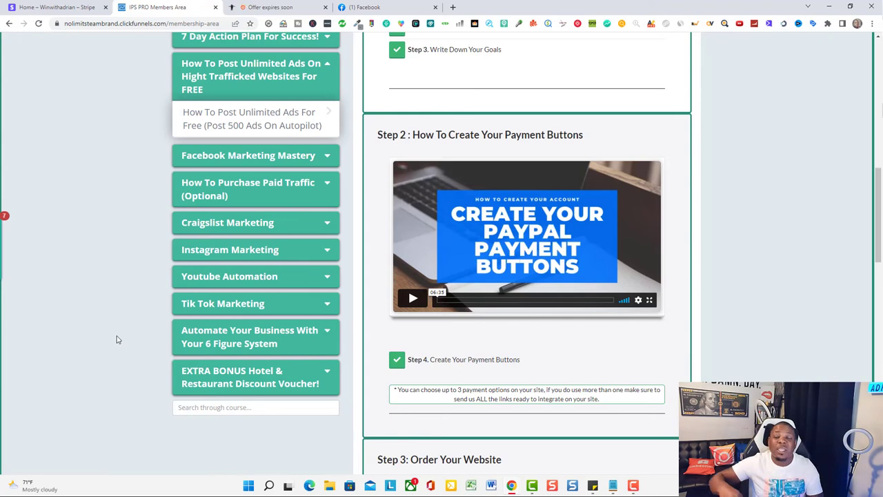
mouse_move(111, 339)
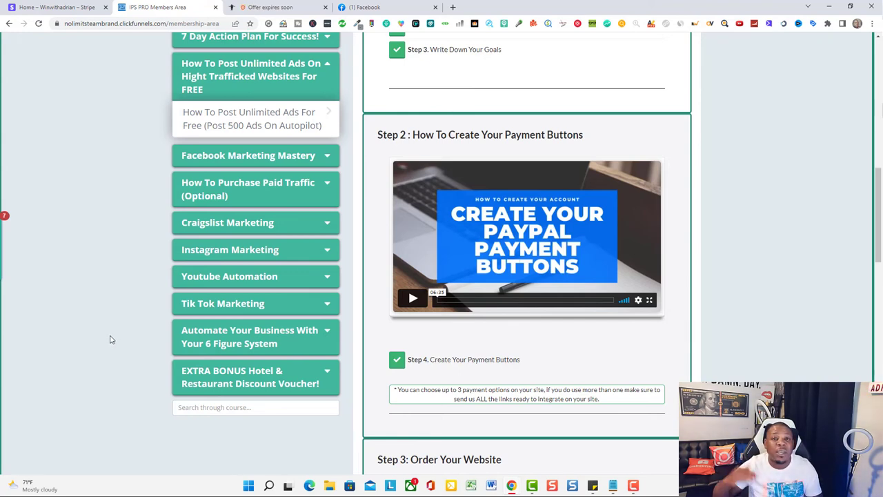
mouse_move(101, 338)
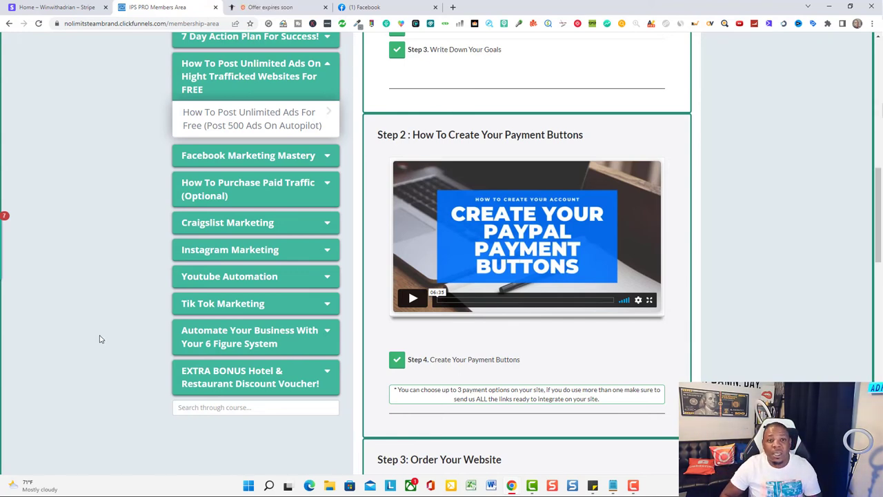